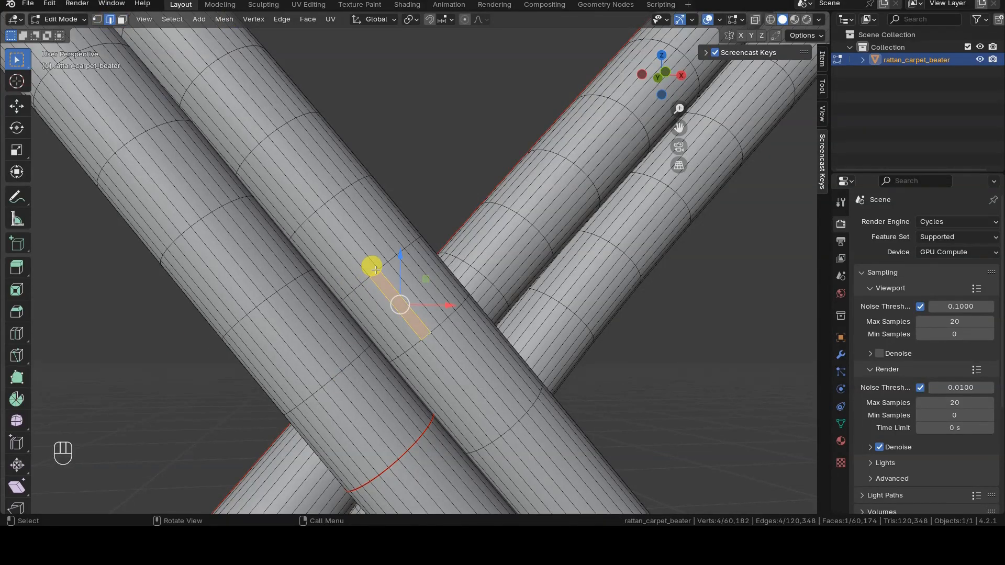
- Select an edge ring along the rattan tube and checker-deselect it to keep alternate edges
{"action": "left_click", "coordinate": [171, 19]}
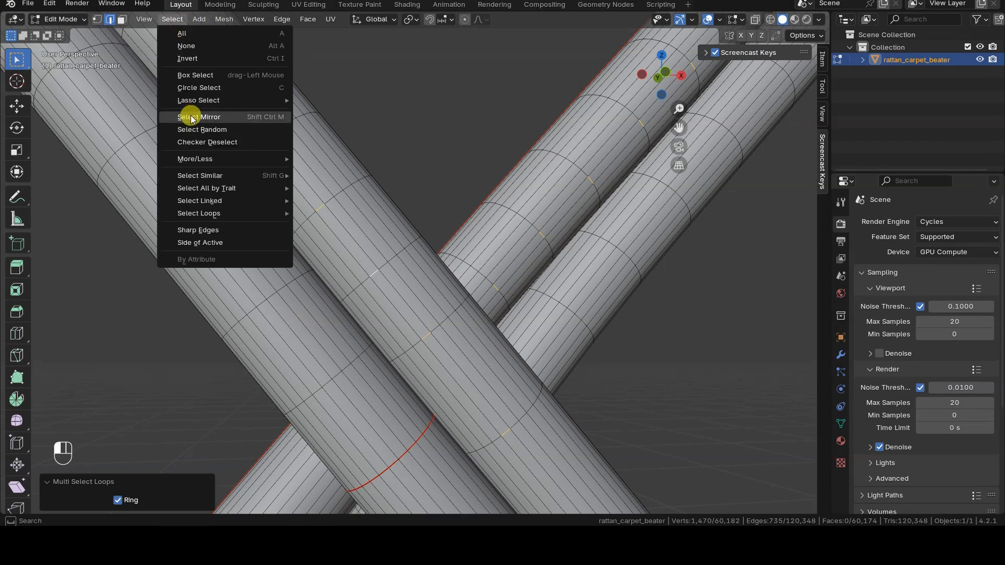
{"action": "left_click", "coordinate": [206, 141]}
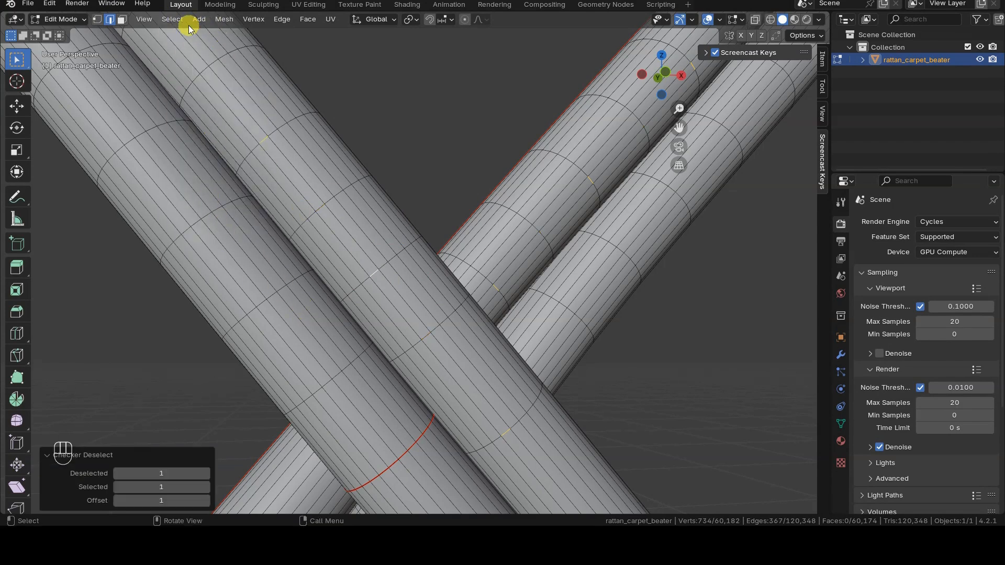
{"action": "left_click", "coordinate": [162, 294]}
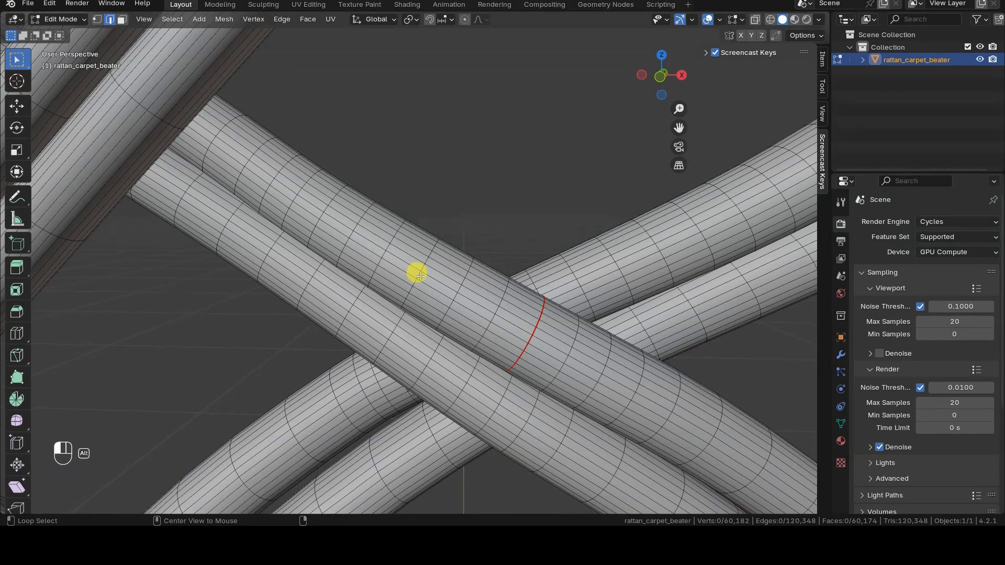
{"action": "left_click", "coordinate": [171, 5]}
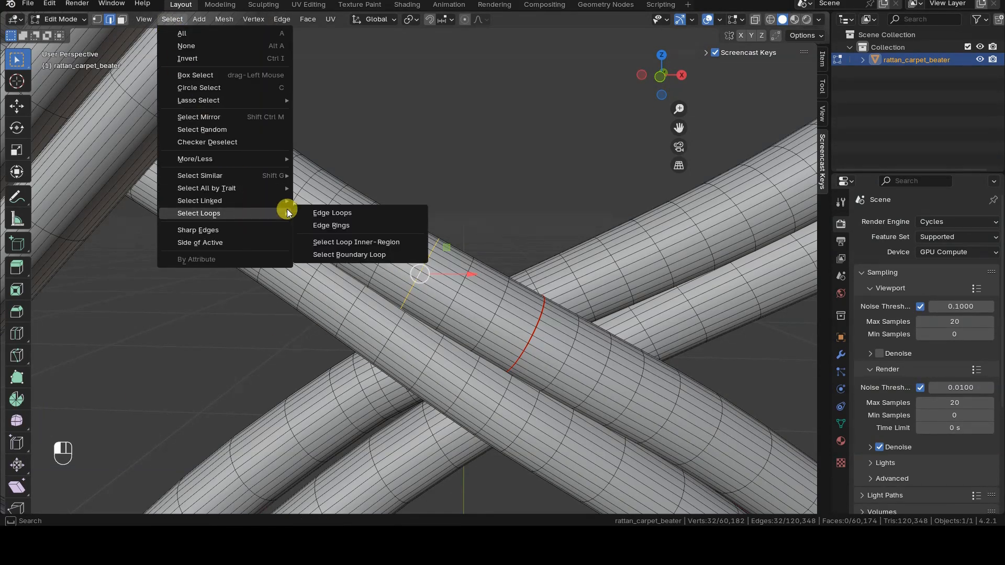
{"action": "left_click", "coordinate": [331, 225]}
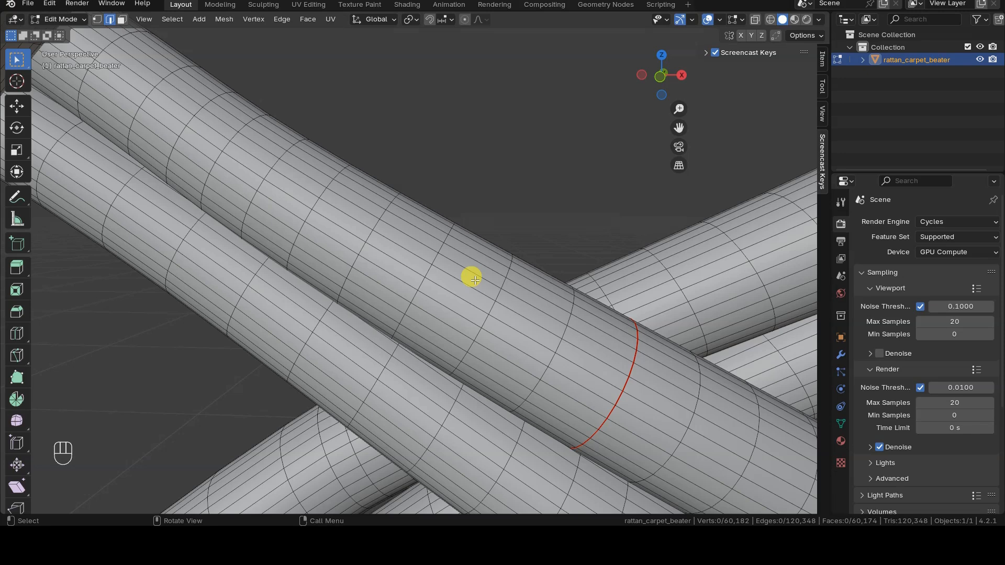
{"action": "mouse_move", "coordinate": [525, 366]}
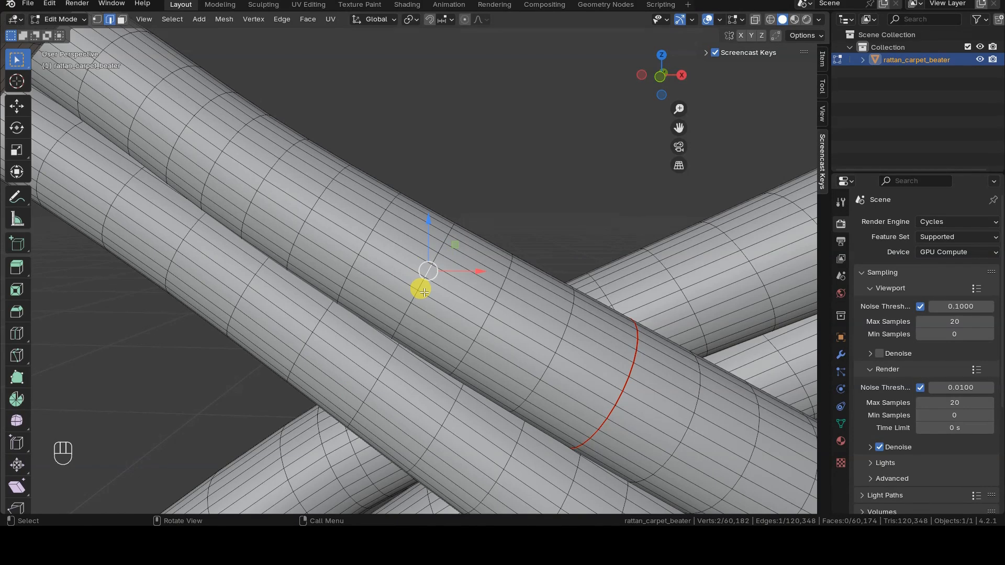
{"action": "mouse_move", "coordinate": [415, 366]}
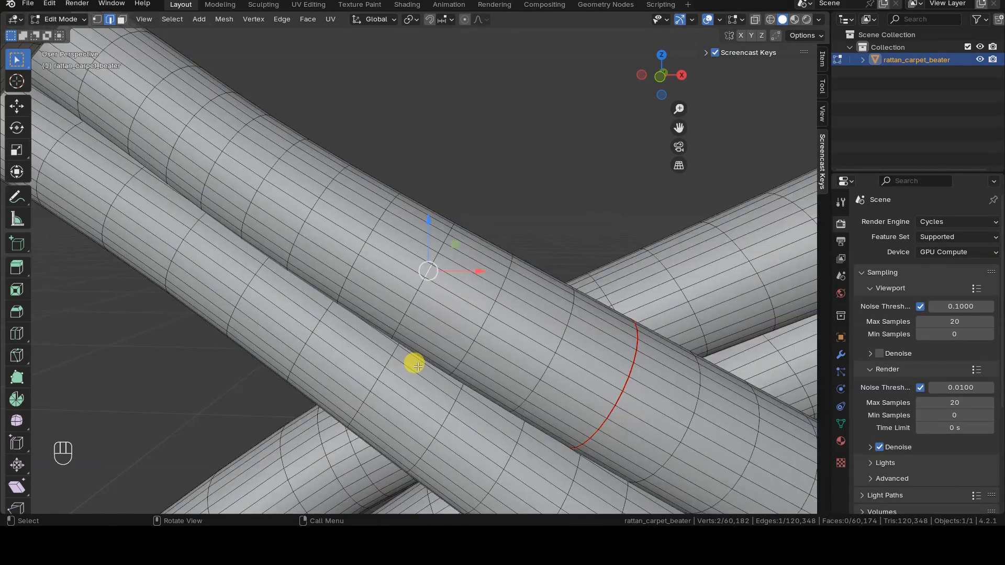
- Select a tube edge ring, checker-deselect it, and set the offset to 1
{"action": "left_click", "coordinate": [415, 364]}
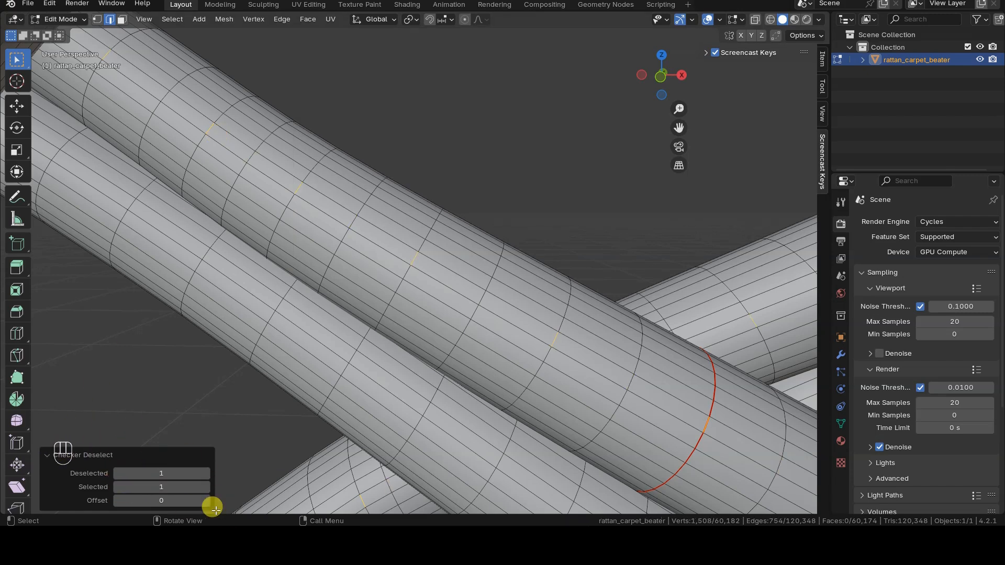
{"action": "left_click", "coordinate": [207, 474]}
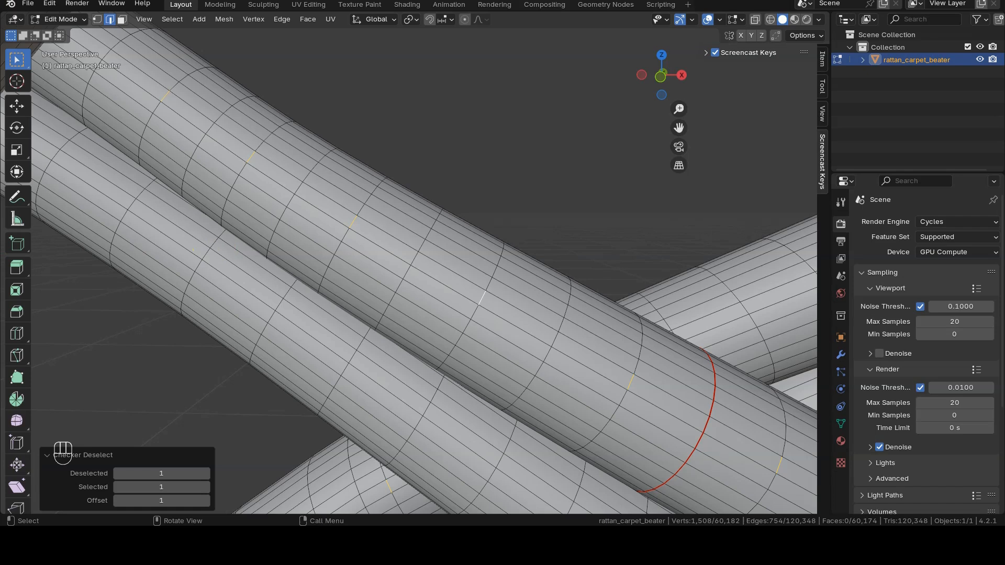
{"action": "left_click", "coordinate": [172, 18]}
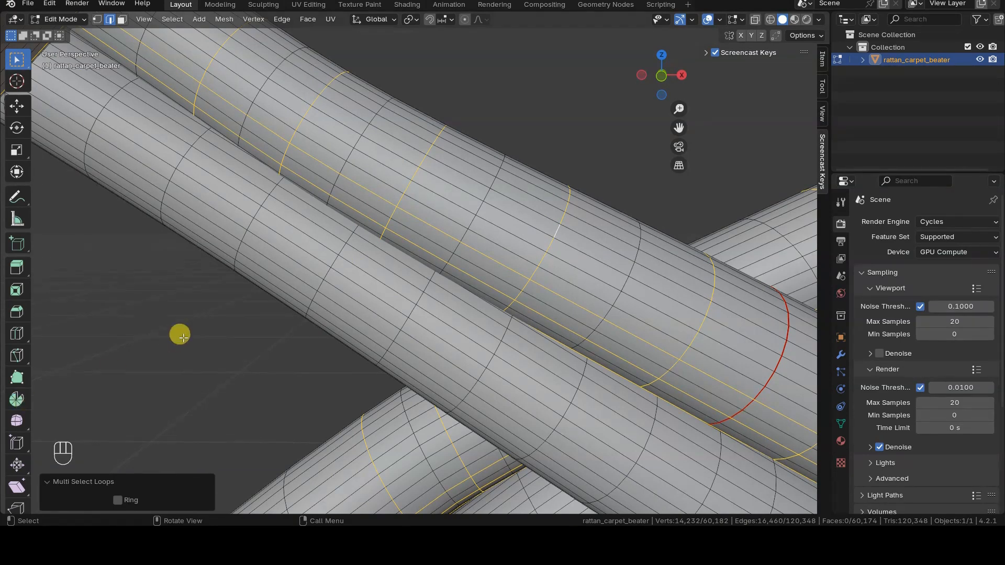
{"action": "mouse_move", "coordinate": [386, 265]}
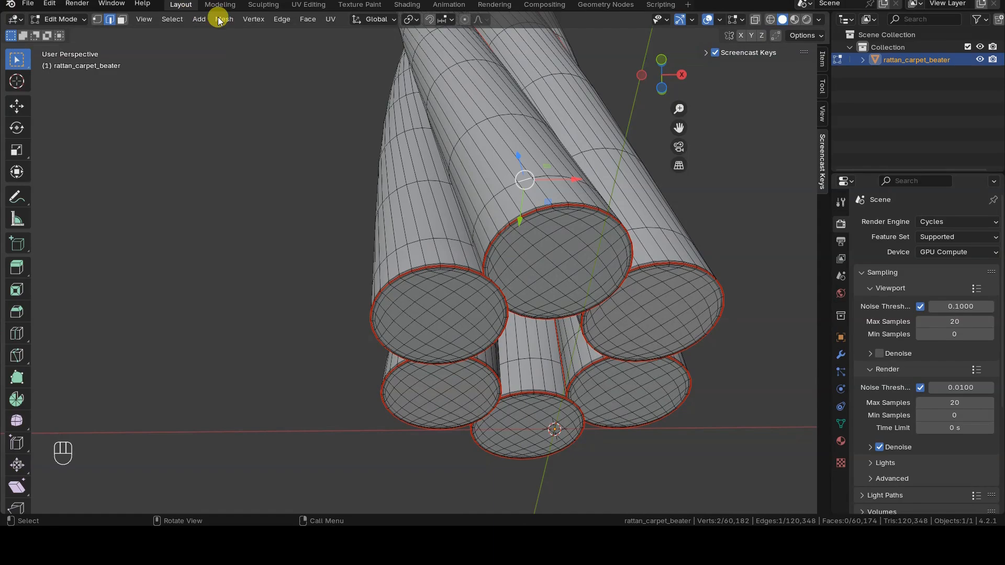
- Select an edge ring around the tube end, zoom in, and hide the selection
{"action": "left_click", "coordinate": [561, 213]}
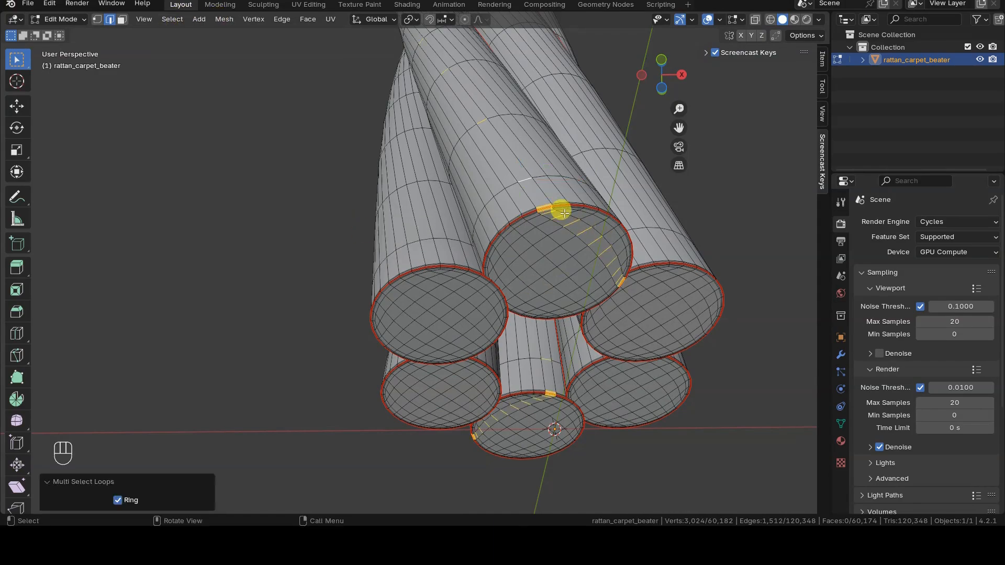
{"action": "scroll", "scroll_direction": "up", "scroll_amount": 3}
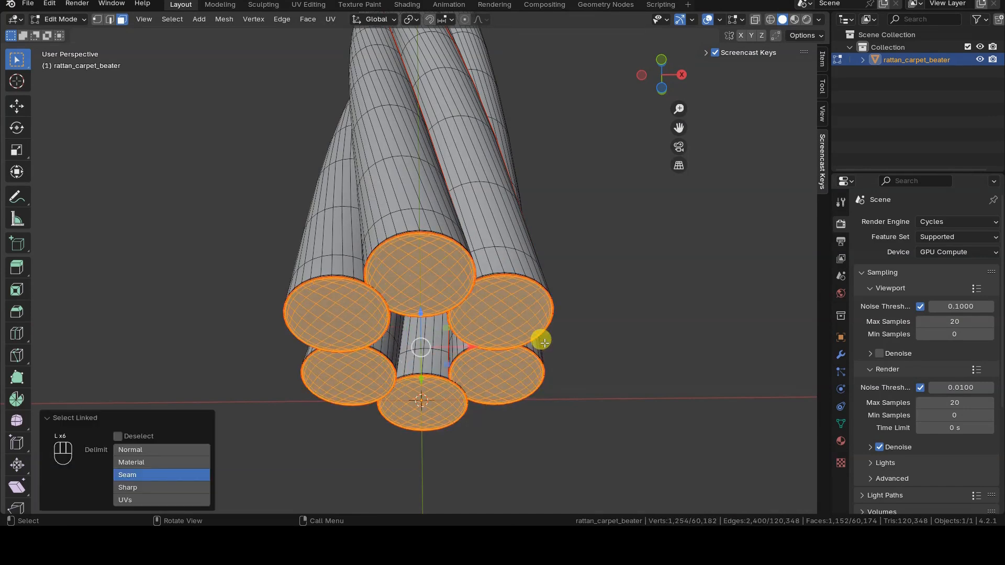
{"action": "key", "text": "h"}
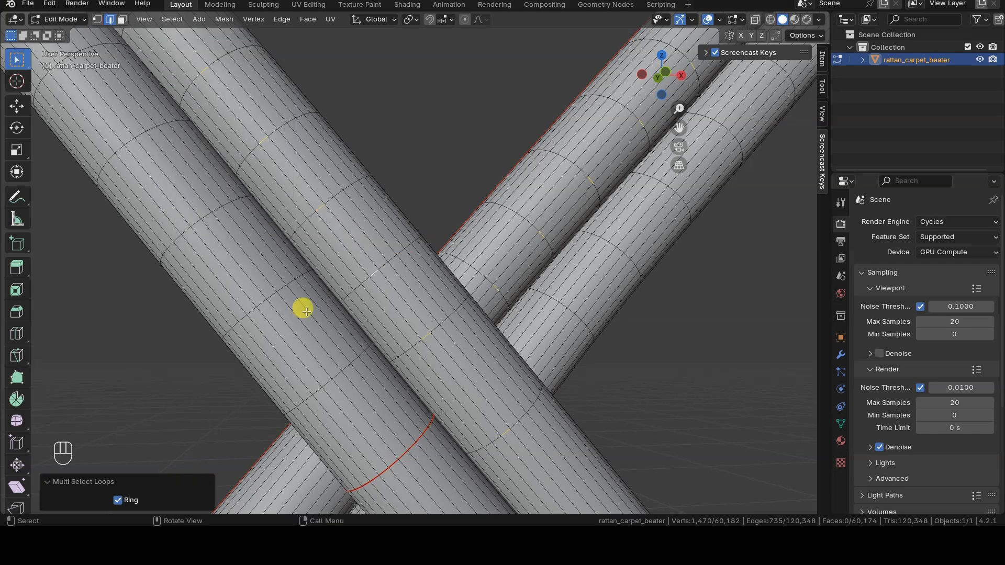
- Checker-deselect the edge ring and dissolve the alternating loops, reducing the mesh to 48,430 faces
{"action": "left_click", "coordinate": [171, 19]}
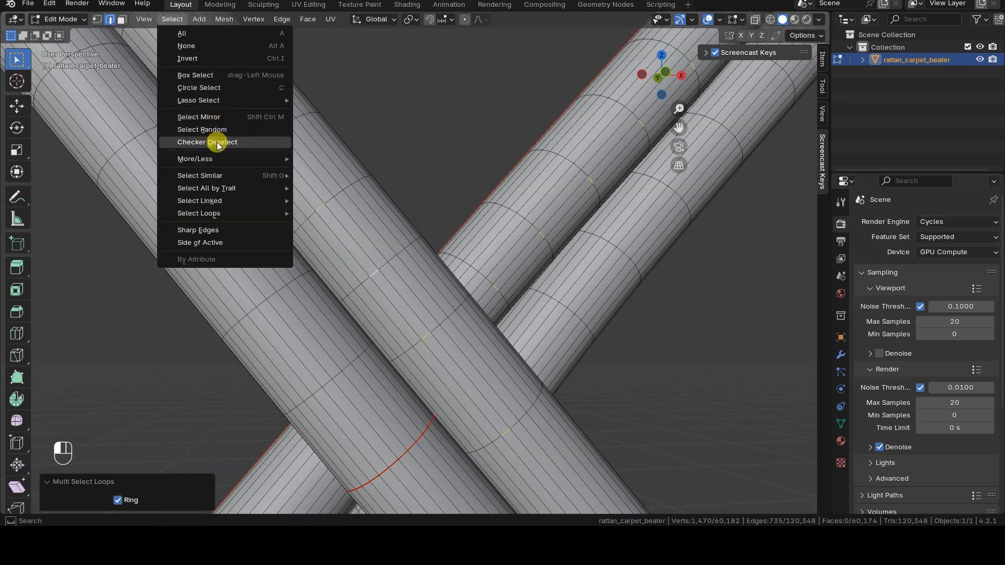
{"action": "left_click", "coordinate": [206, 142]}
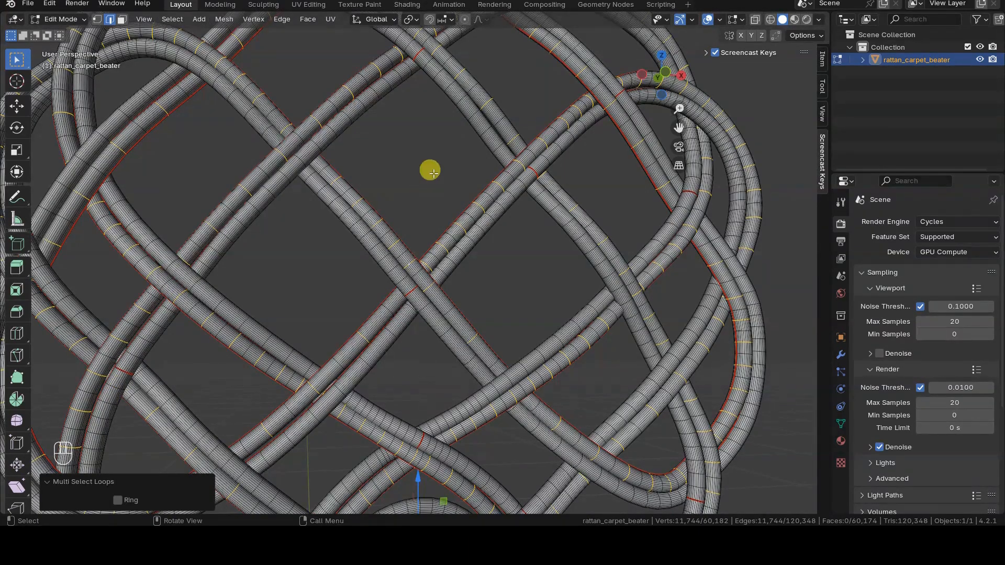
{"action": "key", "text": "x"}
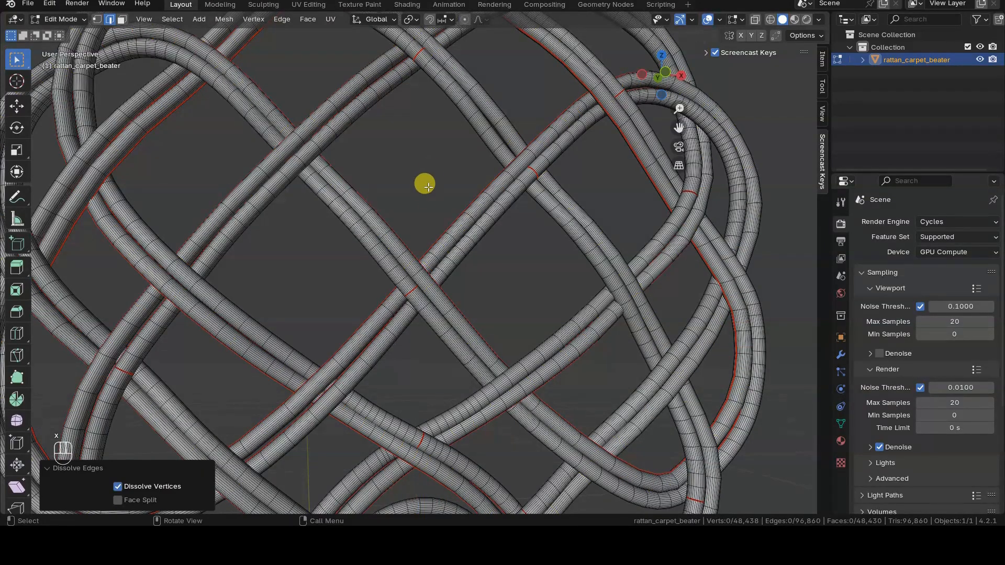